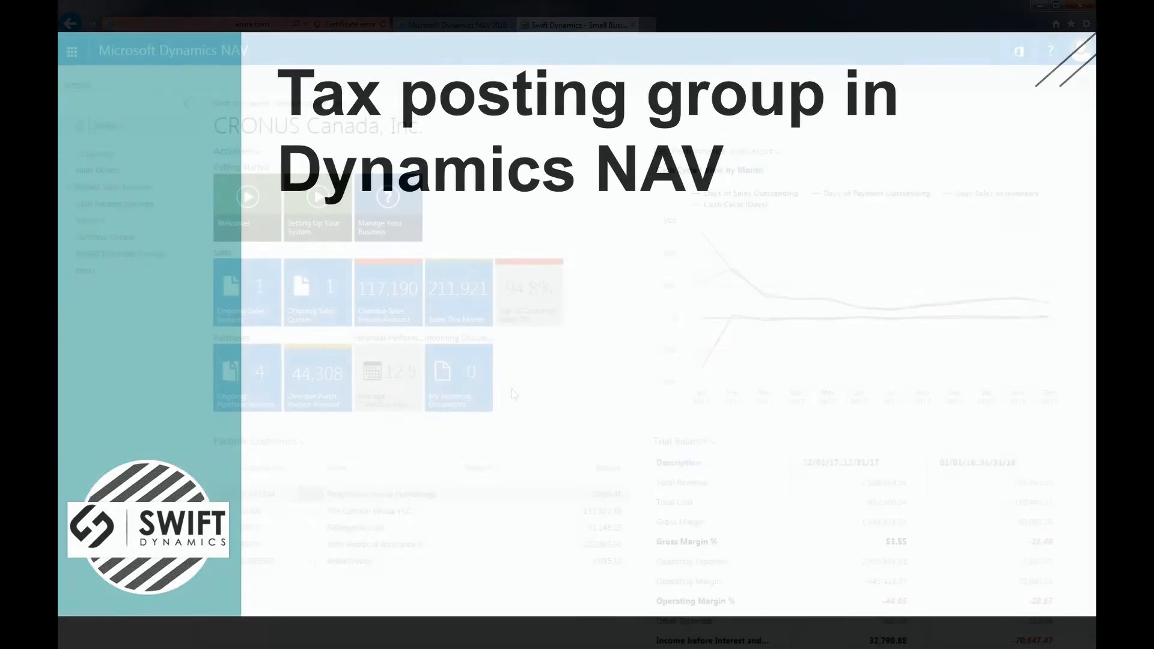
Search the page/report box for 'tax posting' to list the tax posting pages.
{"action": "type", "text": "tax posting"}
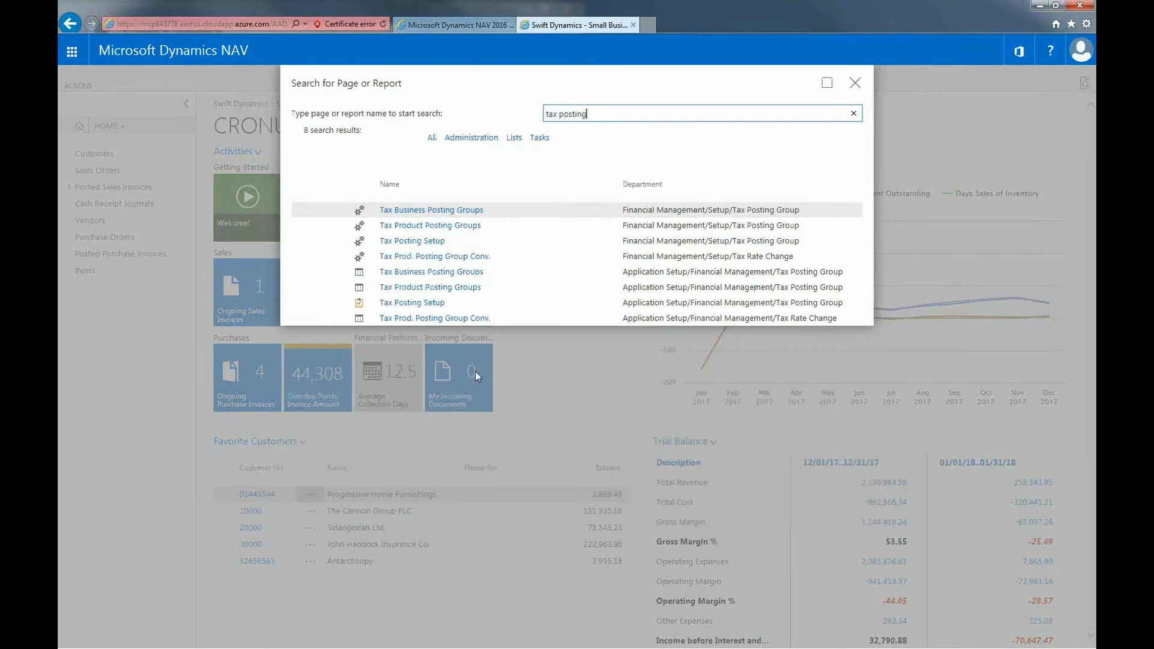
Open Tax Posting Setup from the results, listing the TAX10 and TAX25 combinations.
{"action": "left_click", "coordinate": [855, 83]}
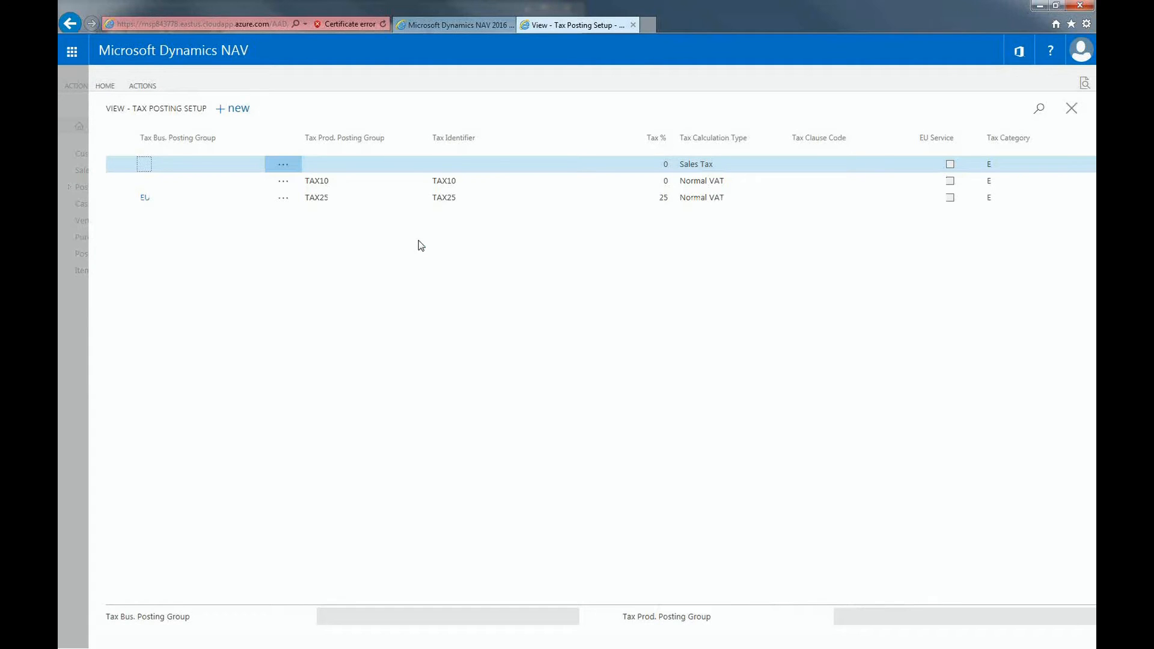
{"action": "mouse_move", "coordinate": [333, 264]}
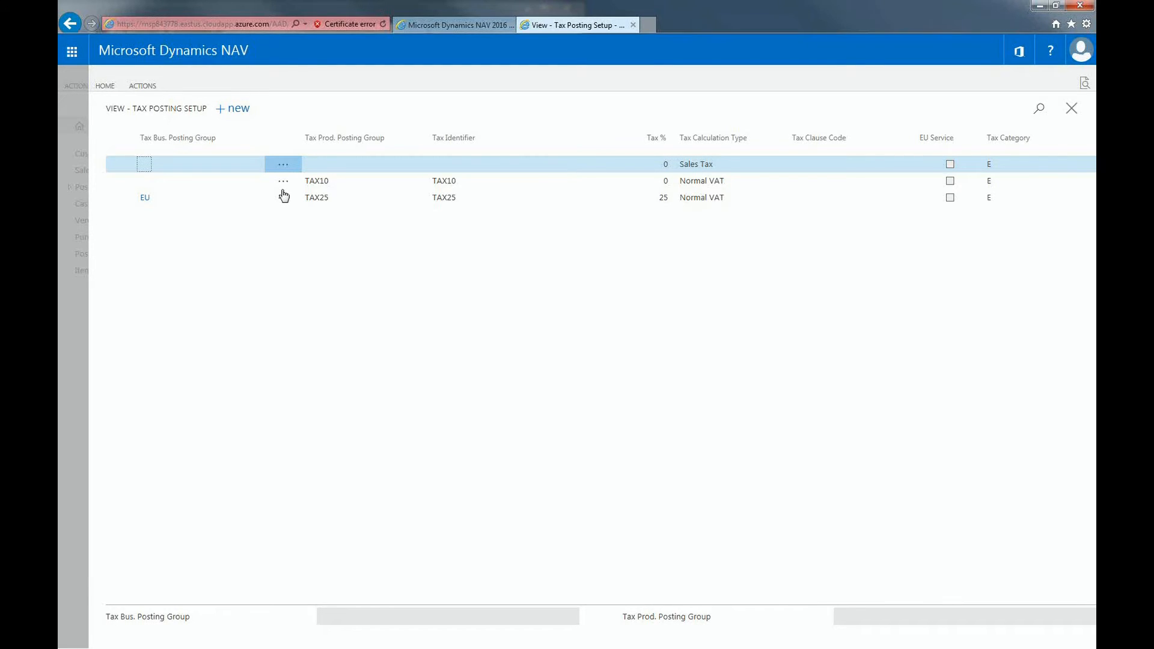
{"action": "mouse_move", "coordinate": [145, 198]}
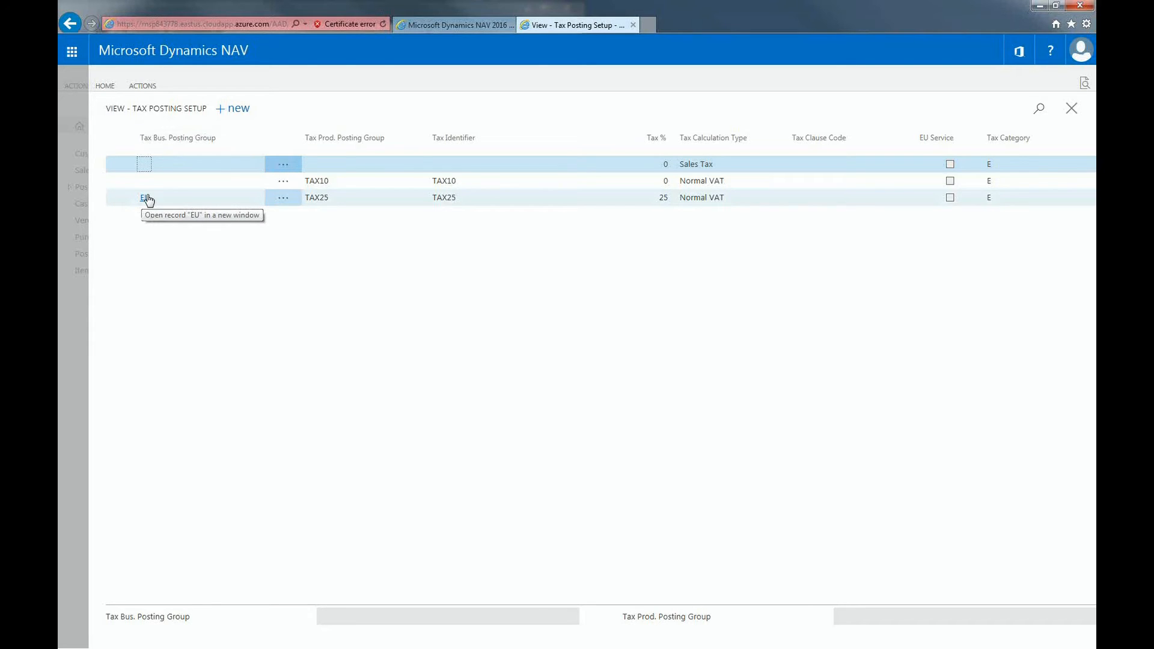
{"action": "left_click", "coordinate": [144, 197]}
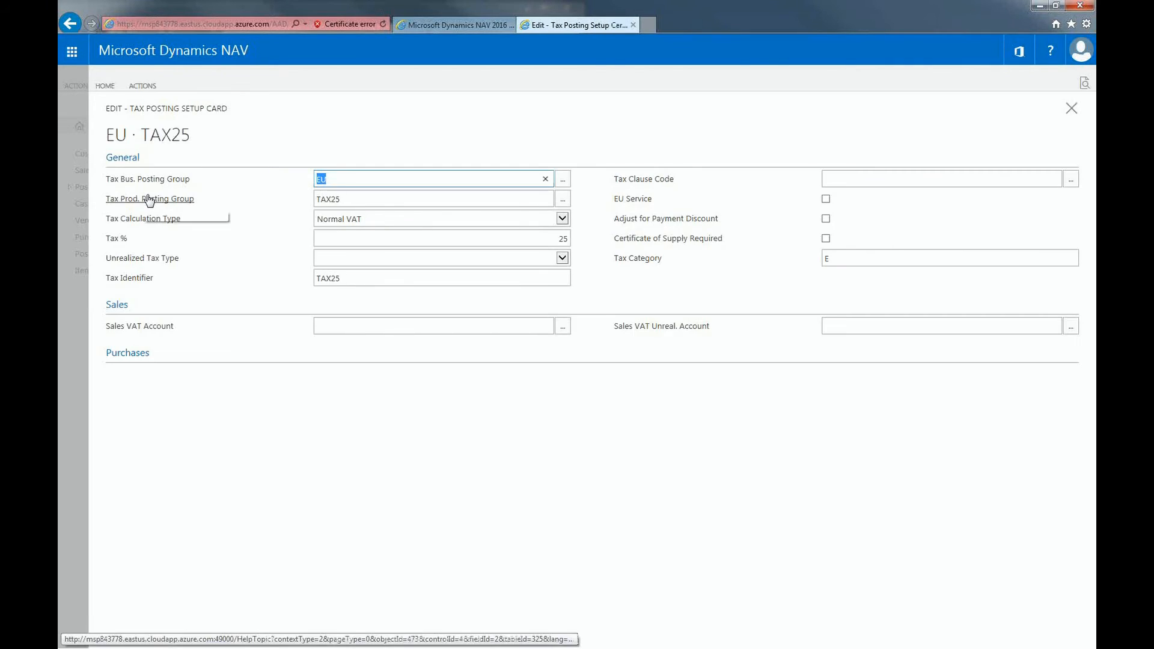
{"action": "mouse_move", "coordinate": [151, 198]}
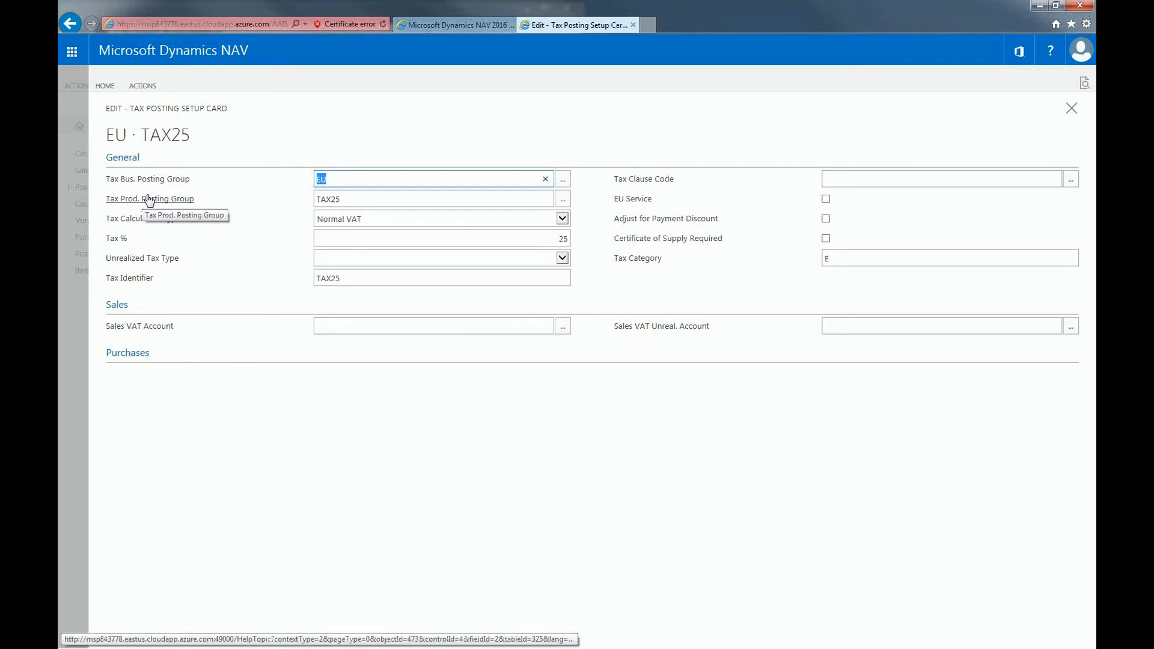
{"action": "mouse_move", "coordinate": [142, 204]}
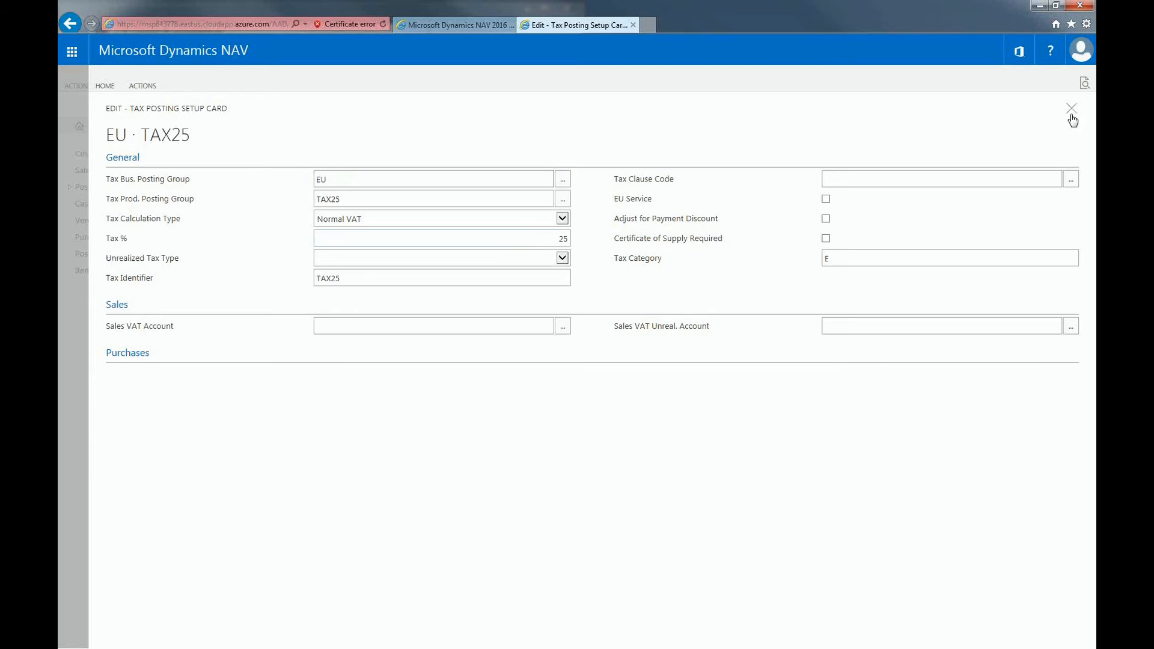
{"action": "left_click", "coordinate": [1071, 108]}
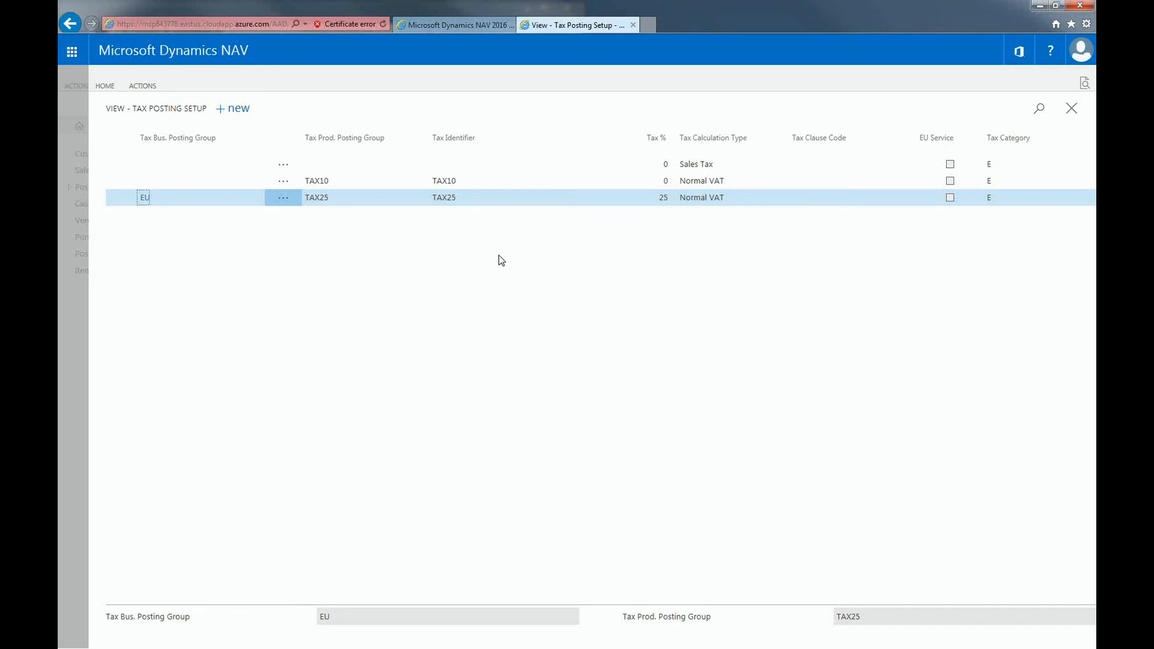
{"action": "mouse_move", "coordinate": [93, 354]}
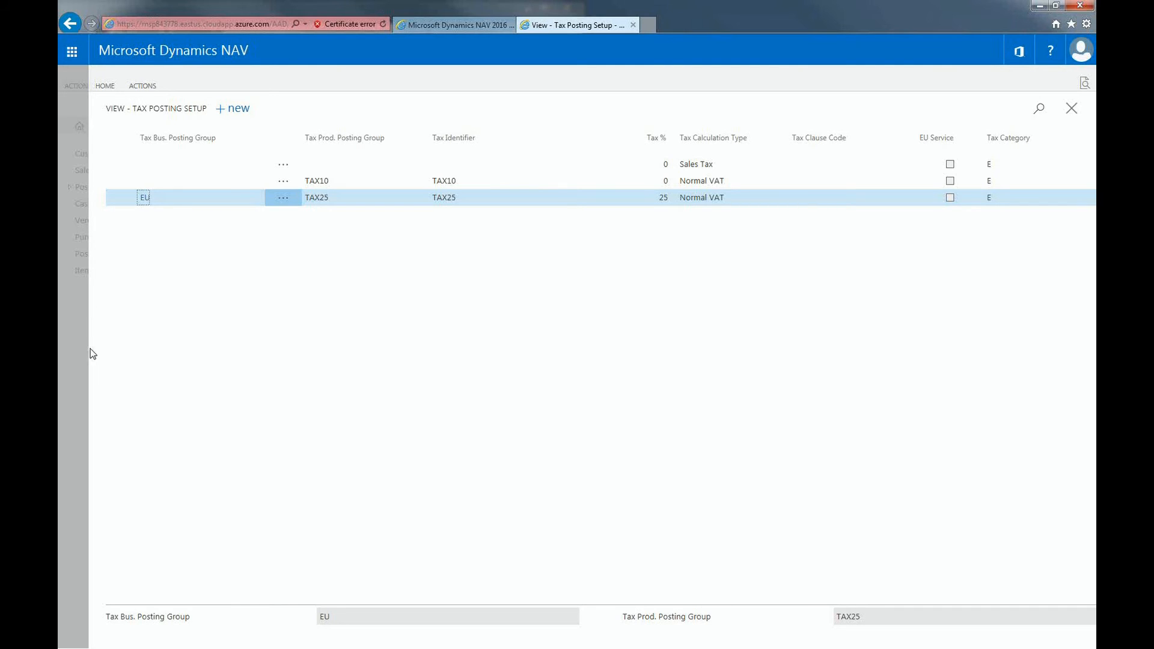
Leave Tax Posting Setup and bring up the Customers list.
{"action": "left_click", "coordinate": [1071, 108]}
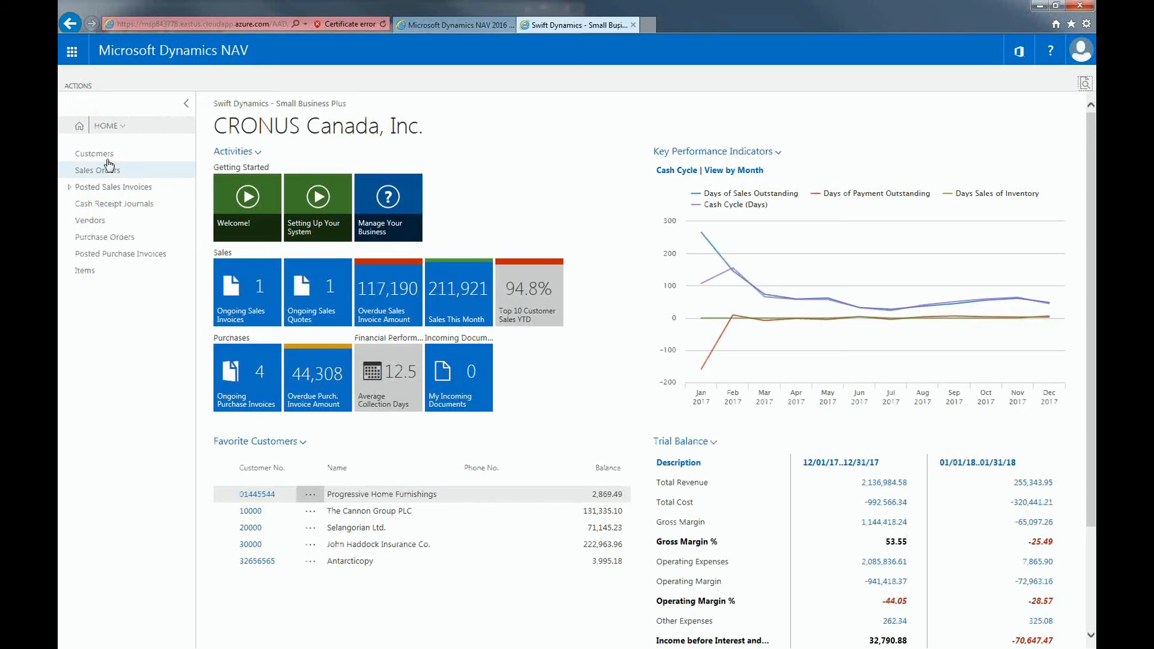
{"action": "left_click", "coordinate": [94, 153]}
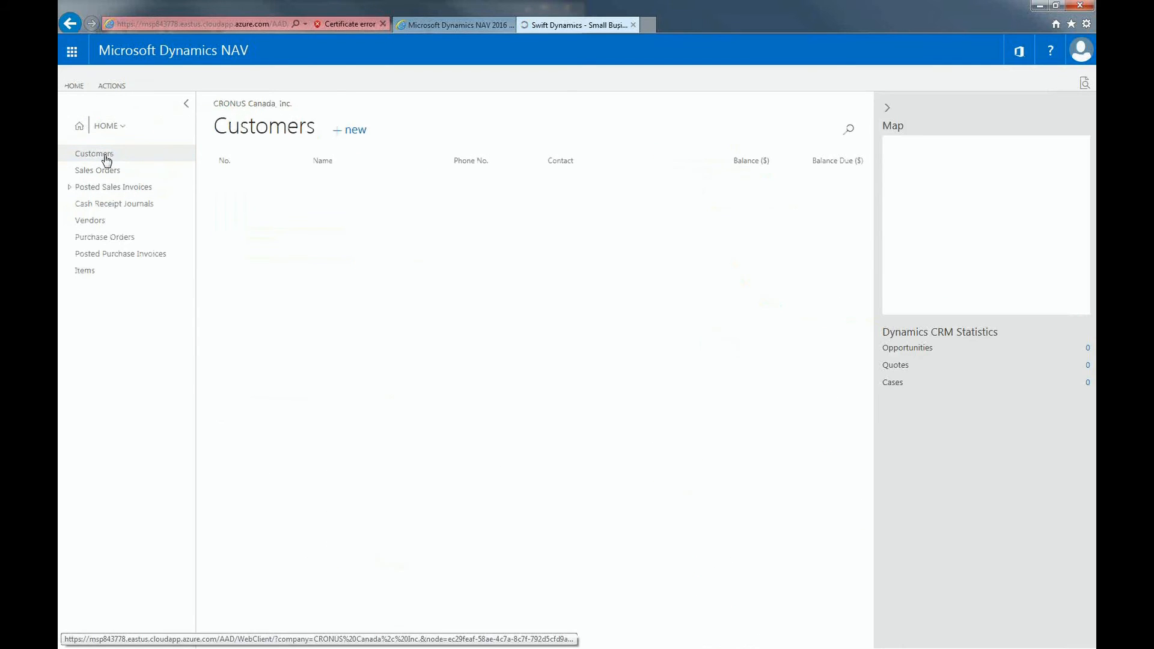
{"action": "left_click", "coordinate": [94, 153]}
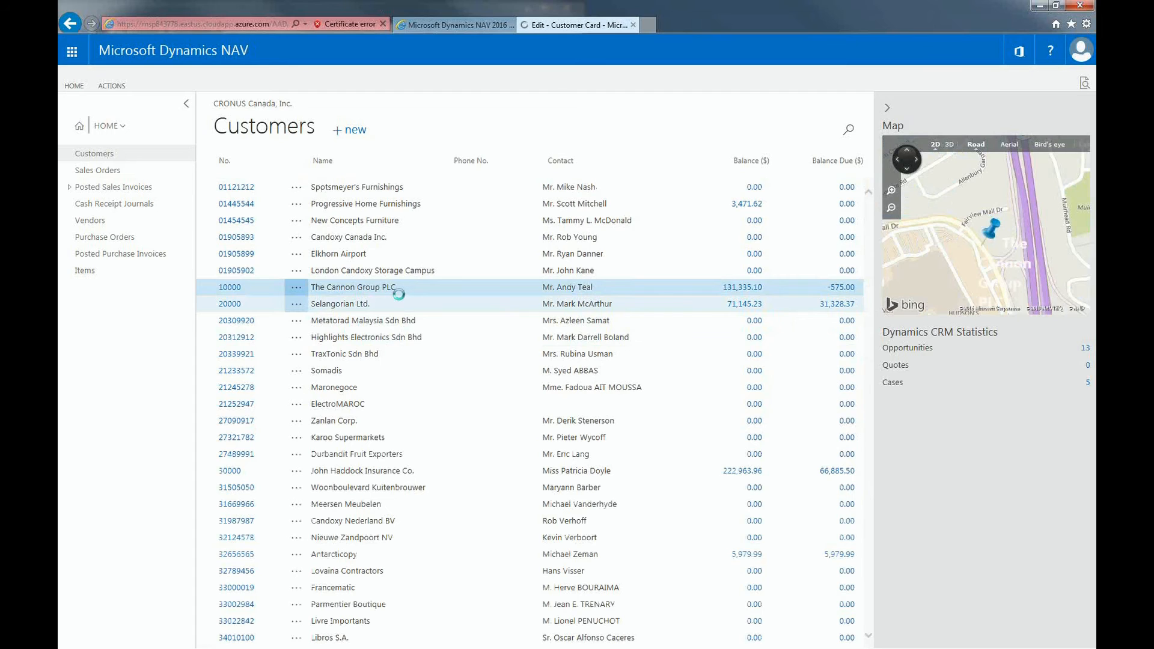
Review The Cannon Group PLC card's EXPORT and NATIONAL posting groups, then return to the list.
{"action": "double_click", "coordinate": [353, 287]}
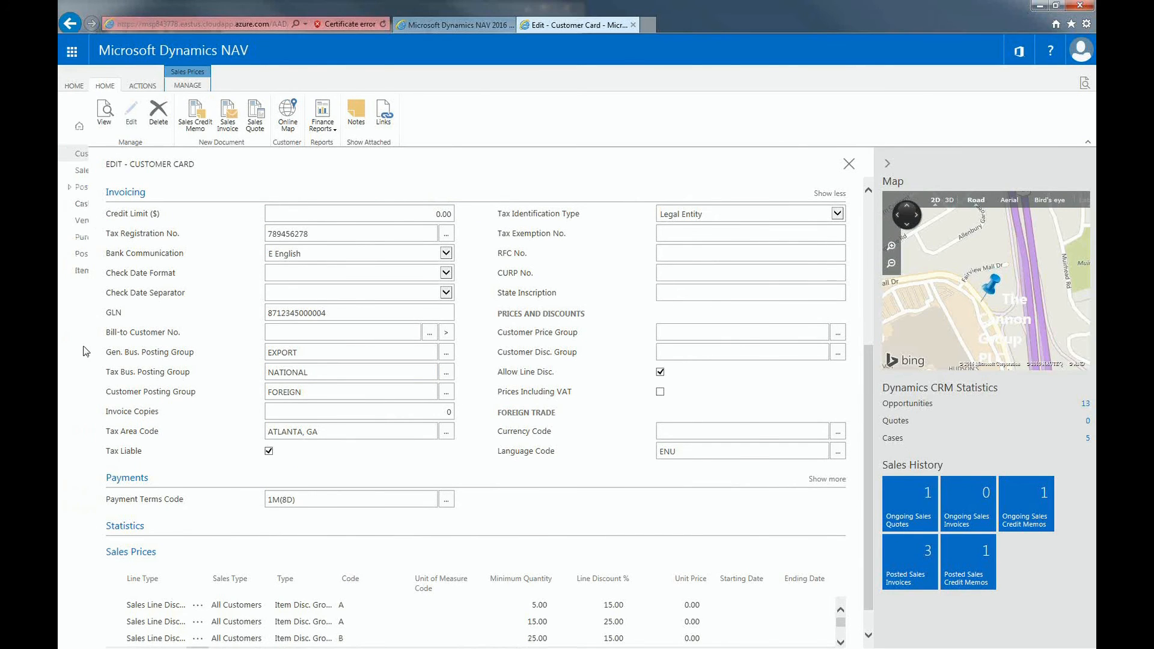
{"action": "left_click", "coordinate": [848, 164]}
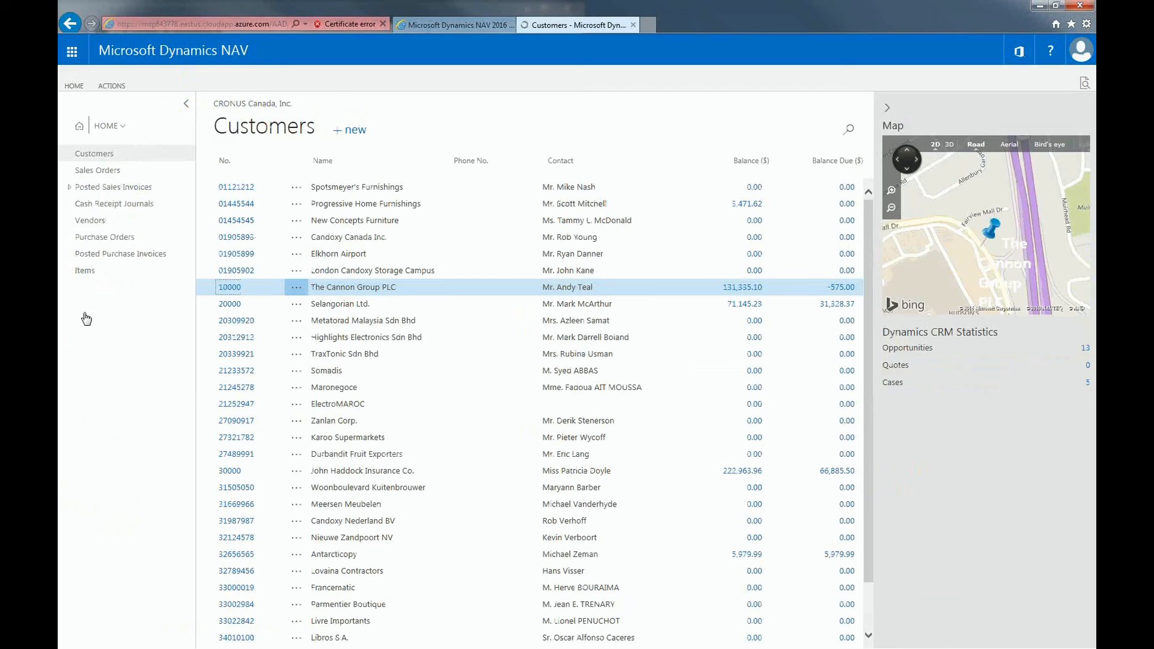
Review the Bicycle item card's RETAIL and FINISHED posting groups from the Items list.
{"action": "left_click", "coordinate": [84, 271]}
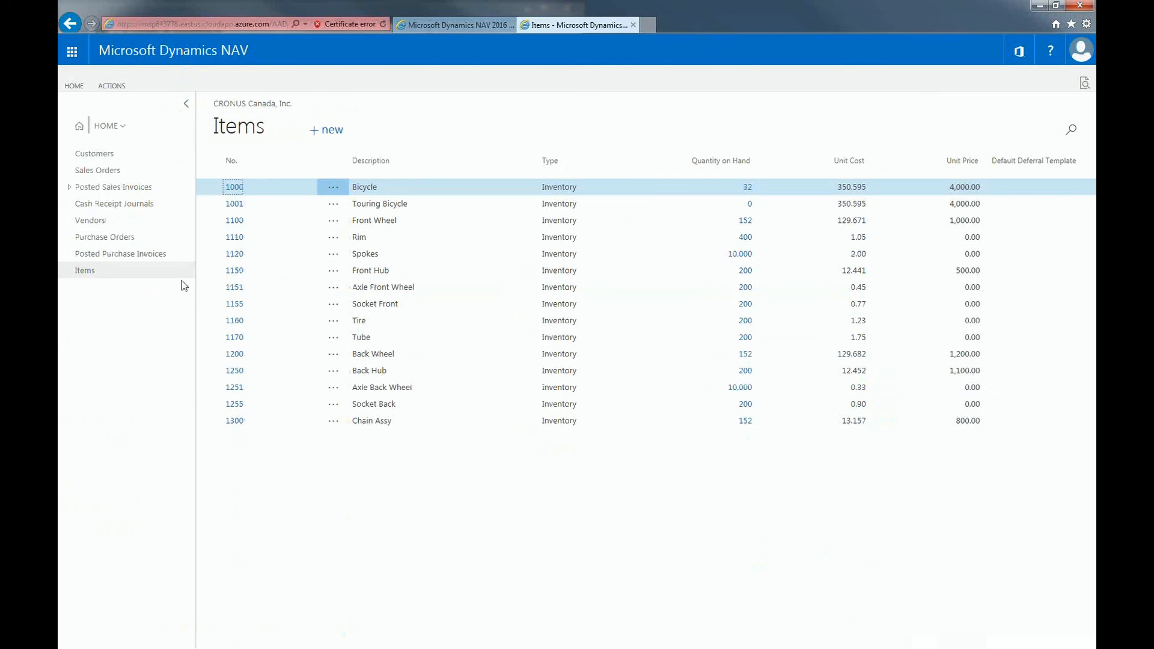
{"action": "scroll", "scroll_direction": "down", "scroll_amount": 3}
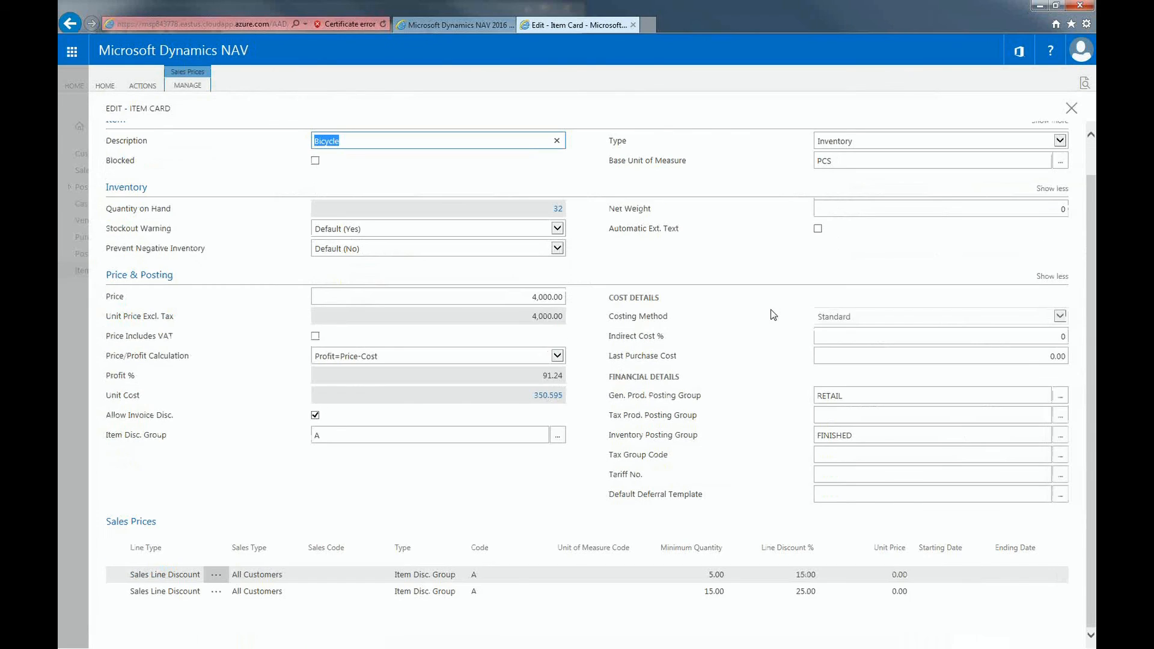
{"action": "mouse_move", "coordinate": [651, 415]}
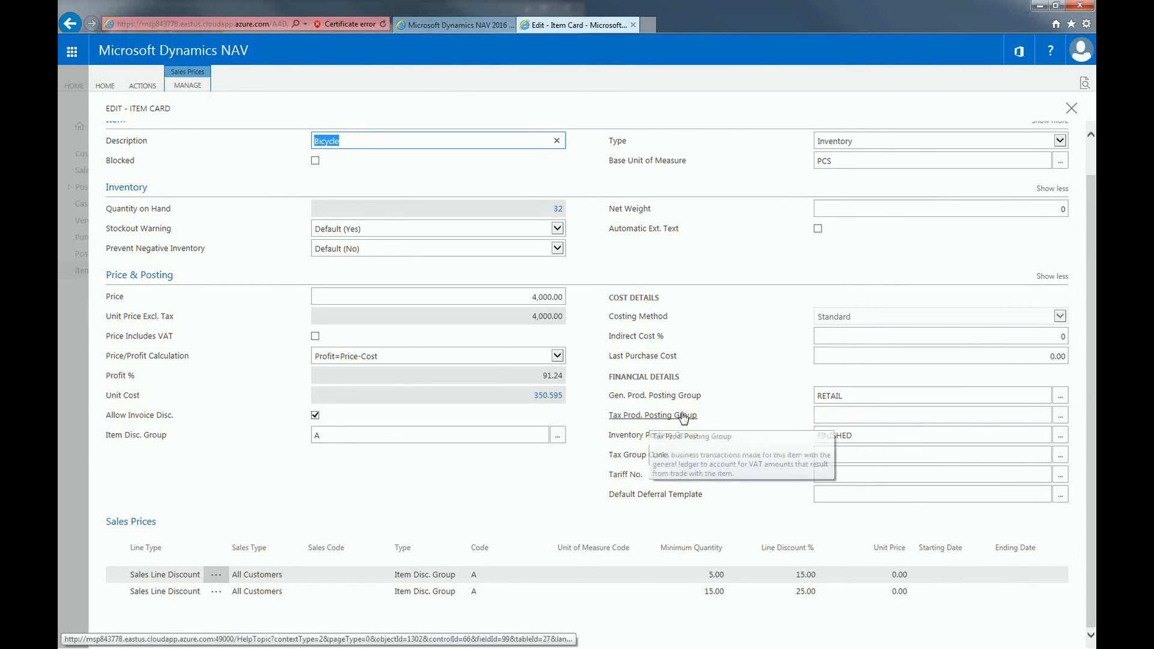
{"action": "left_click", "coordinate": [930, 414]}
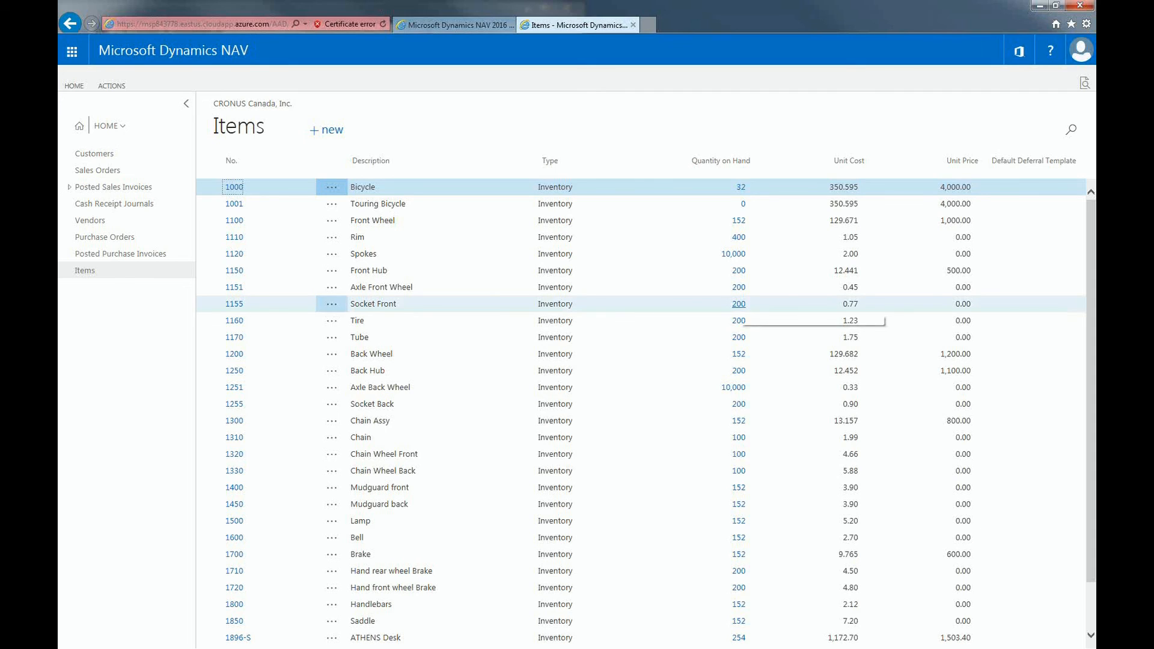
{"action": "mouse_move", "coordinate": [738, 303]}
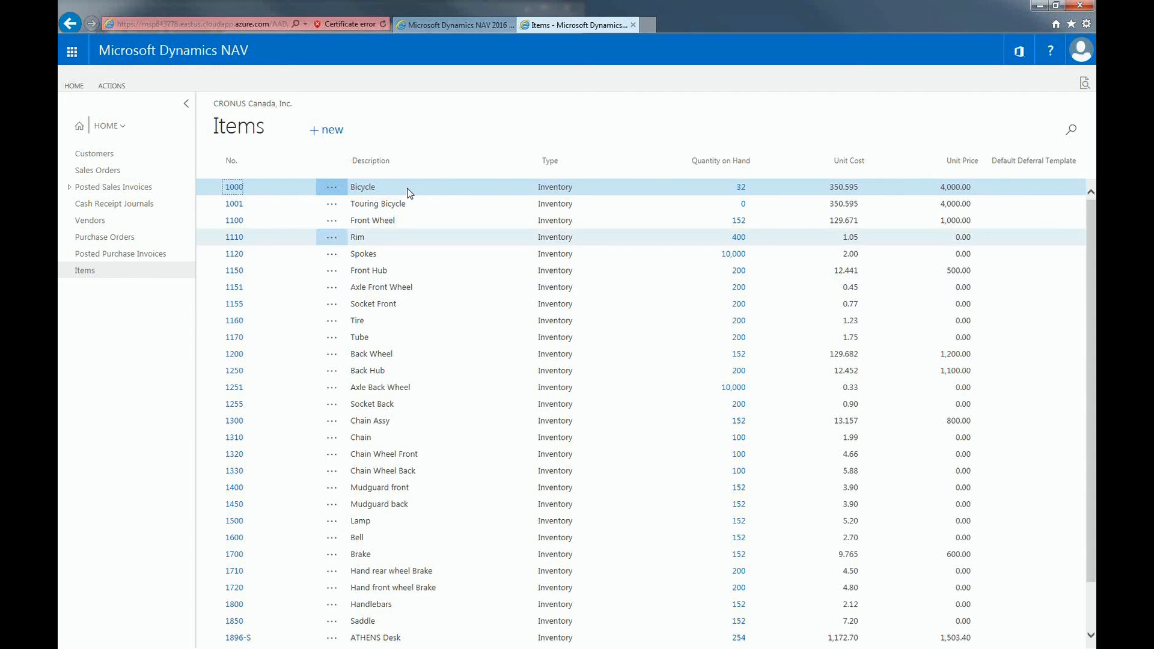
Expand the HOME navigation menu to list Finance, Sales, Purchase, Inventory and Approvals.
{"action": "left_click", "coordinate": [107, 125]}
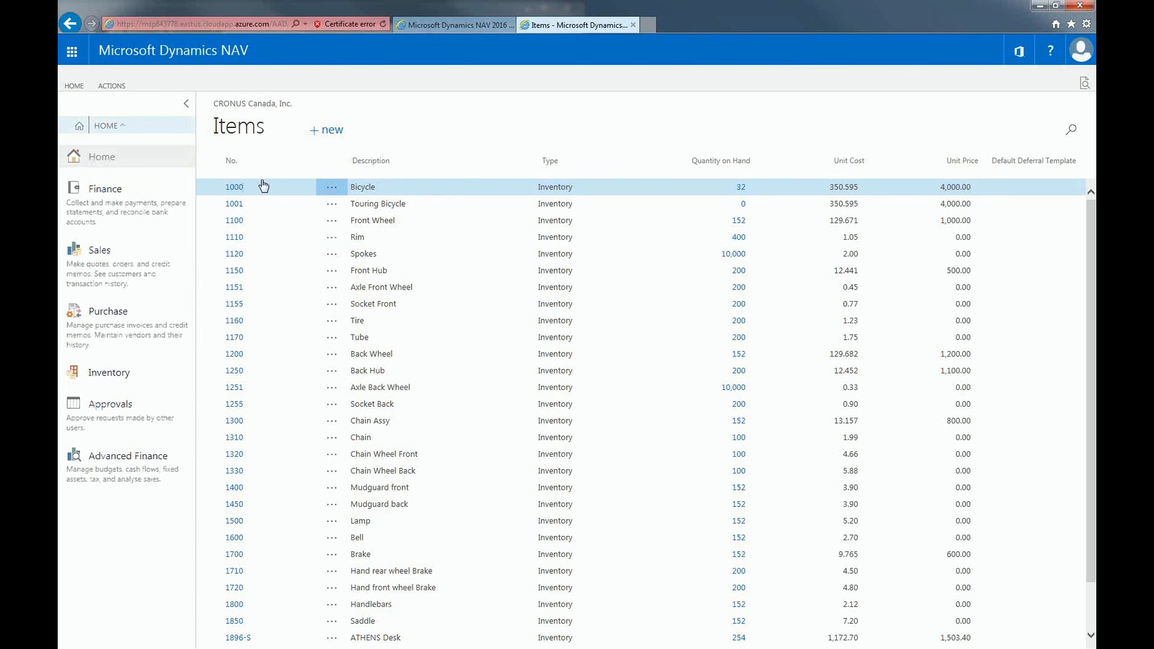